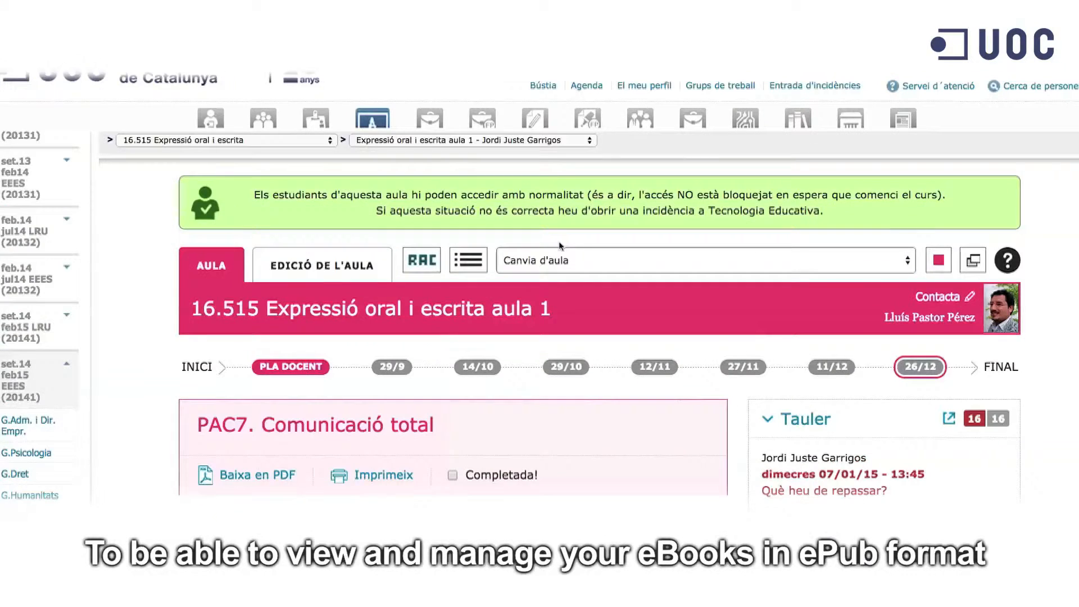
- Open 'Materials i fonts d'informació' and expand Fonts d'Informació to reveal the ePub manual
click(468, 260)
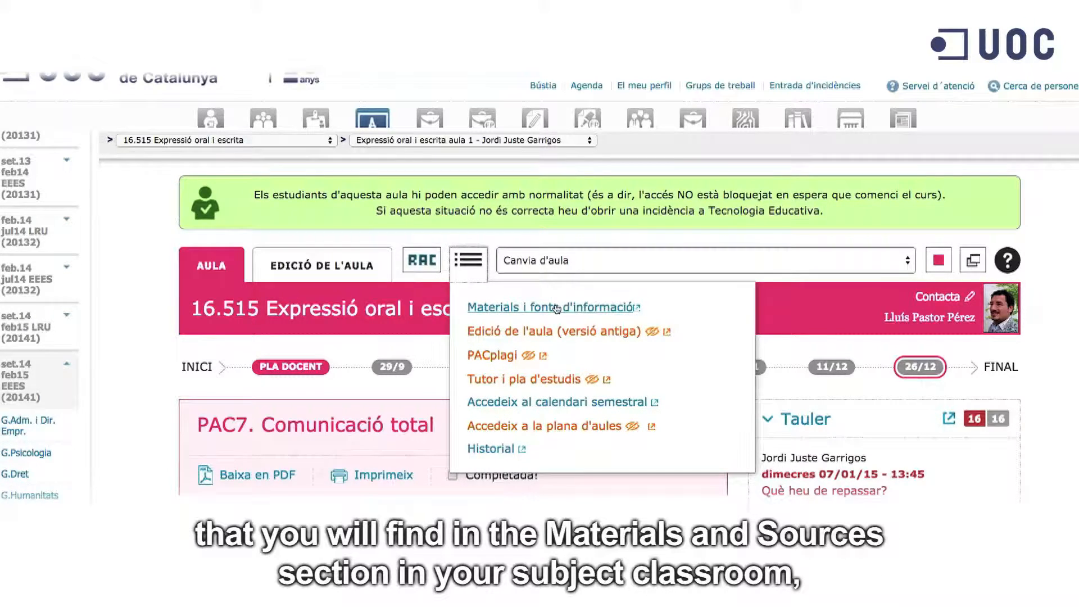
click(552, 307)
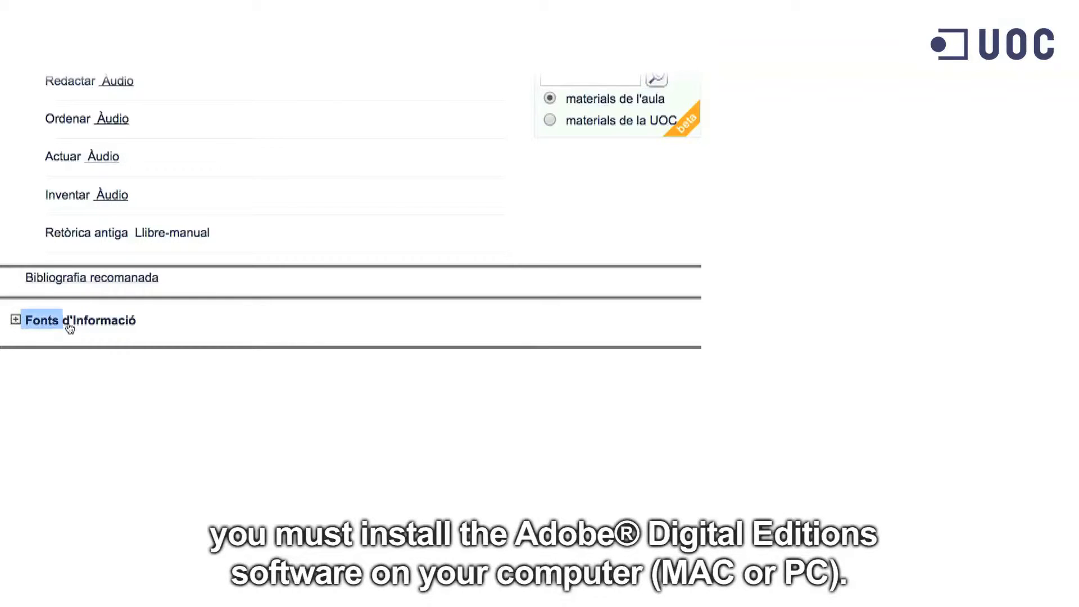
click(14, 319)
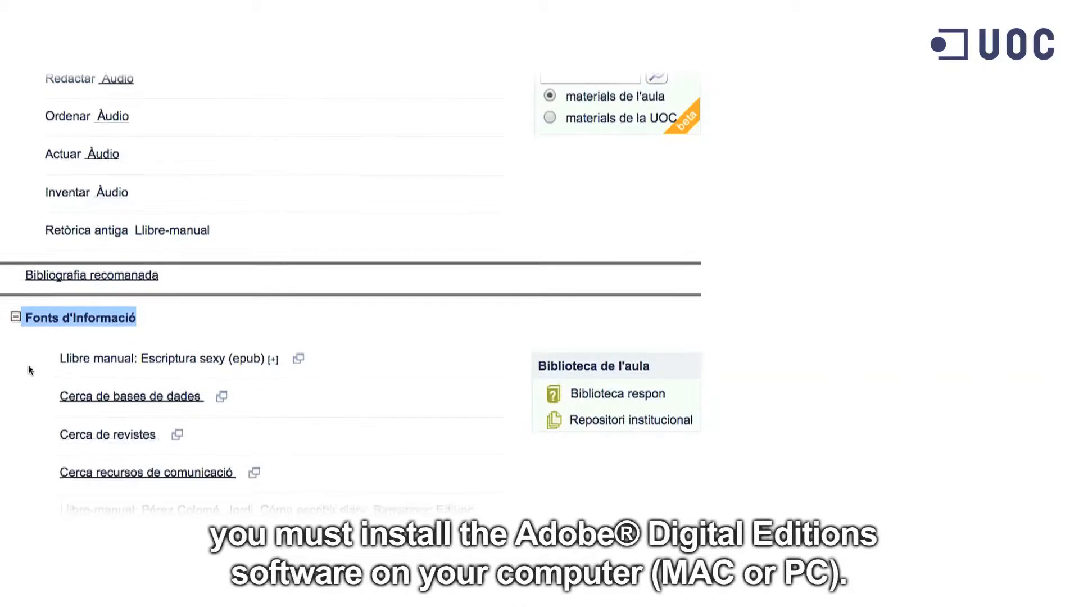
scroll(down, 3)
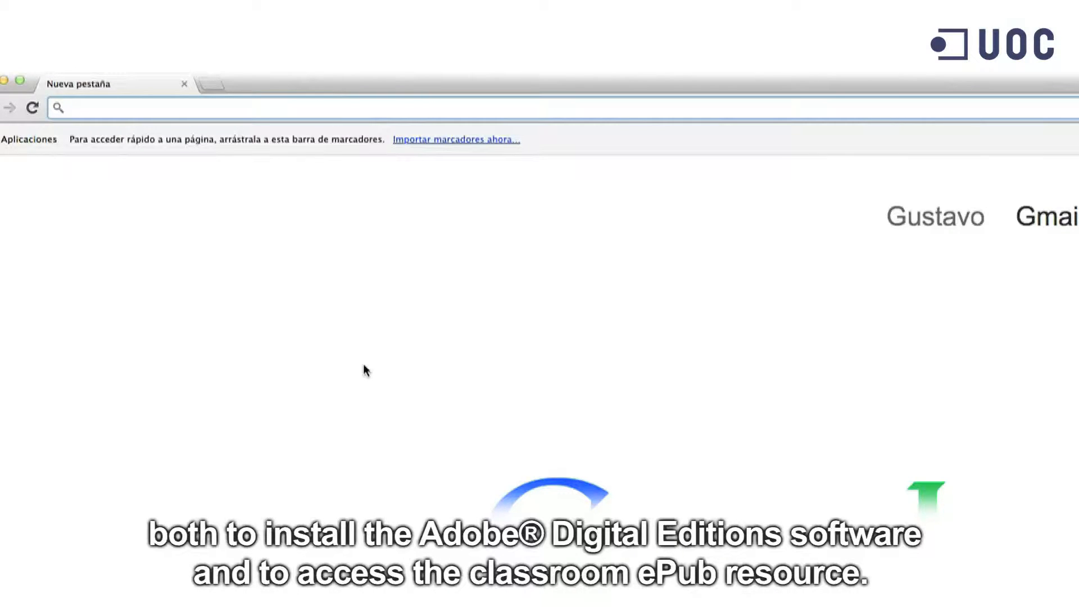
text(http://www.adobe.com/es/products/digital-editions/download.html)
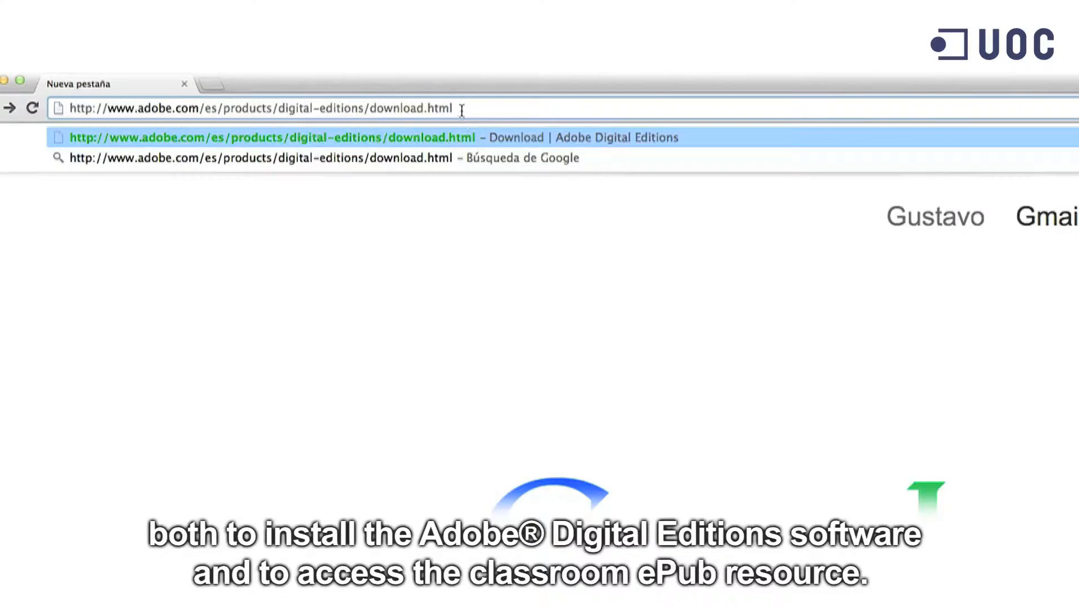
key(Backspace)
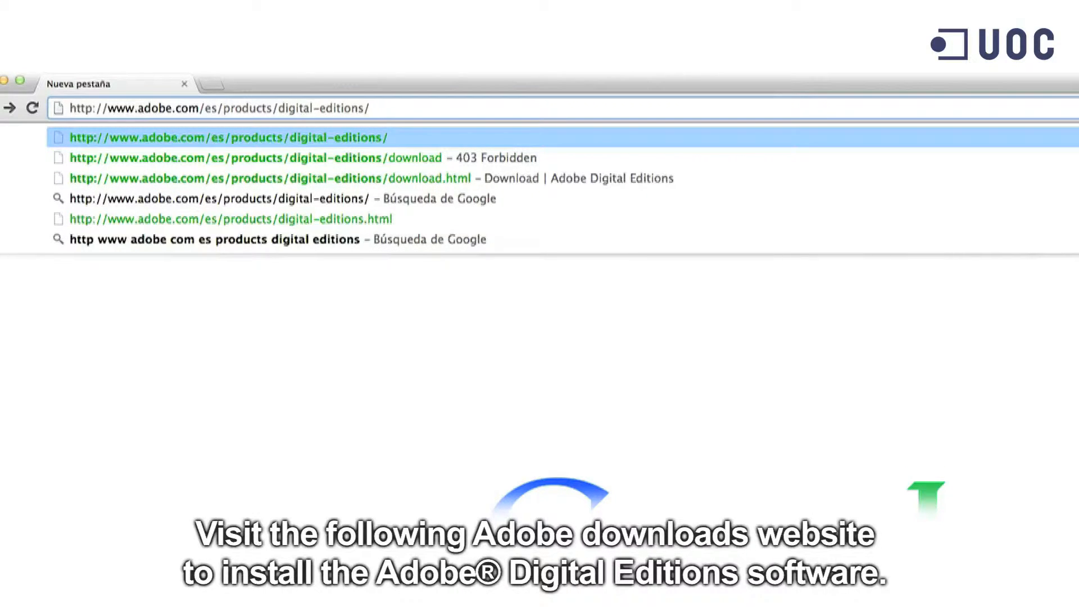
text(/download)
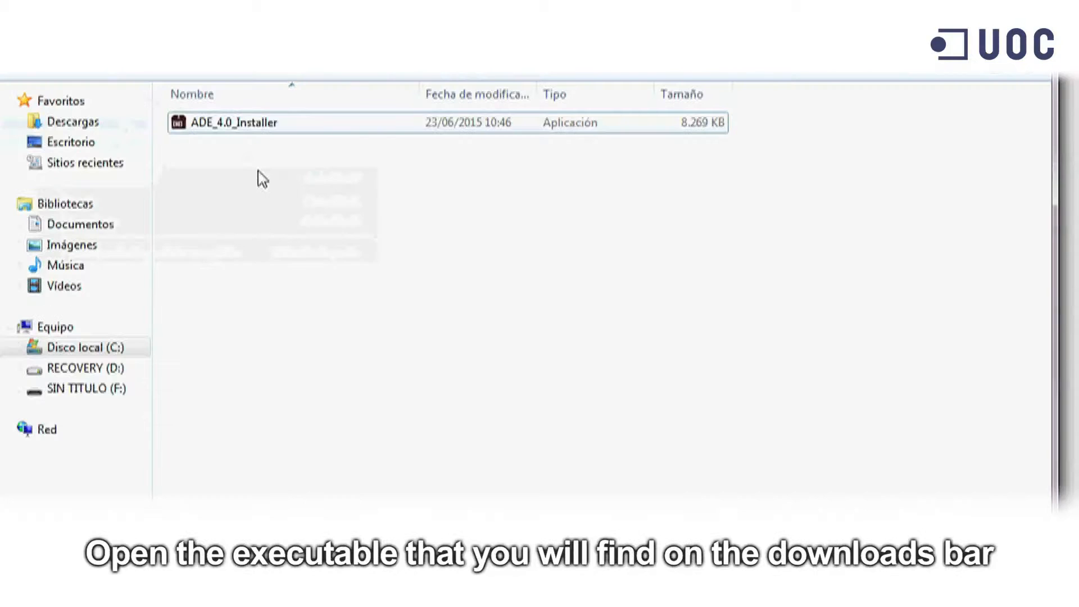
- Launch ADE_4.0_Installer, confirm running it and accept the license terms
double_click(236, 123)
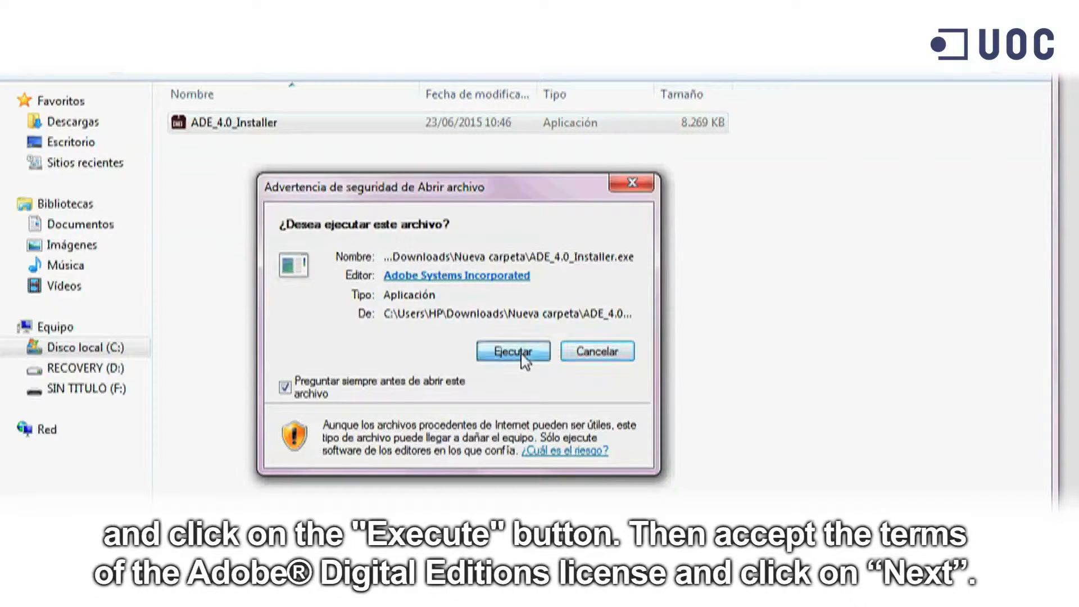
click(512, 351)
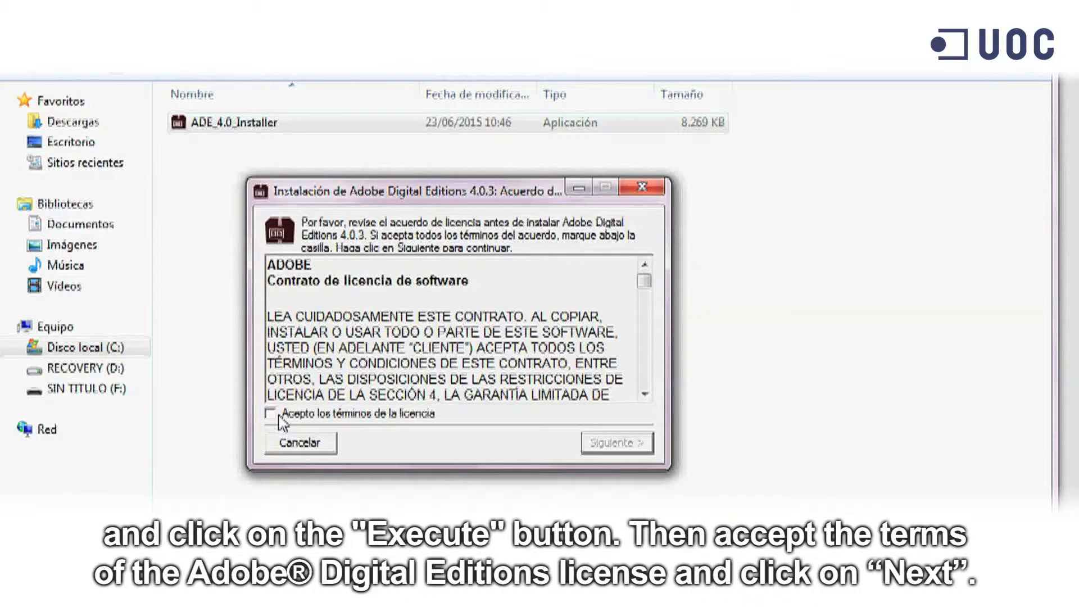
click(271, 413)
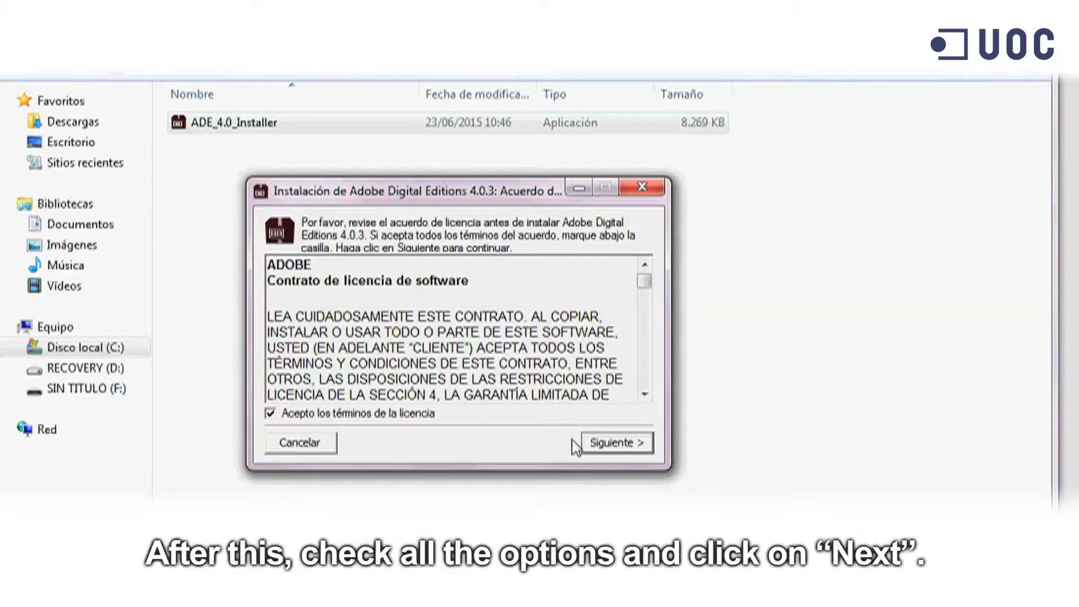
click(614, 443)
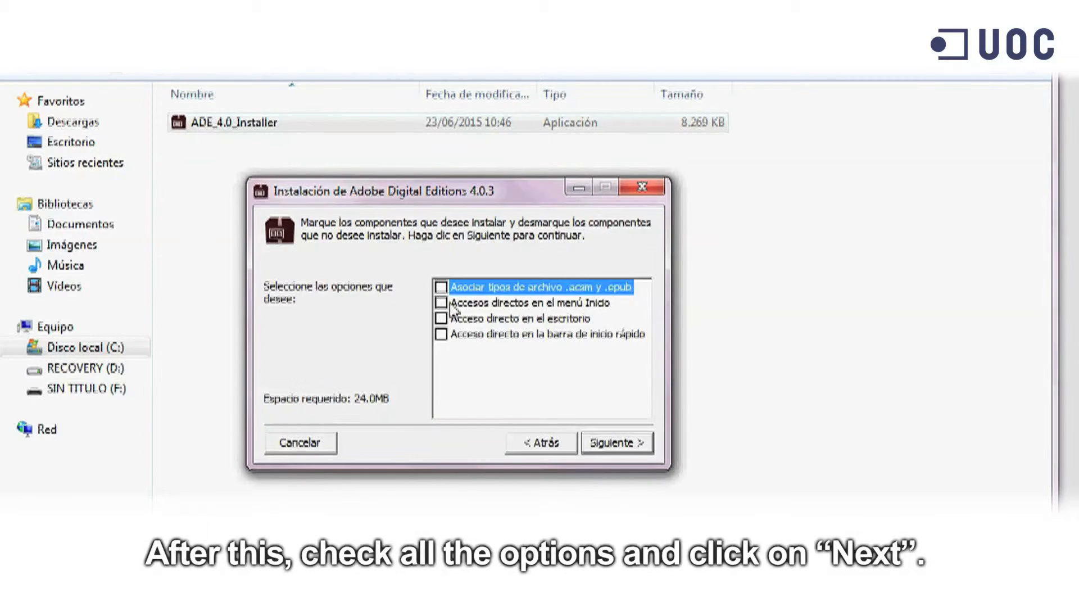
- Enable .acsm/.epub association, Start menu, desktop and quick launch shortcuts, and continue
click(440, 302)
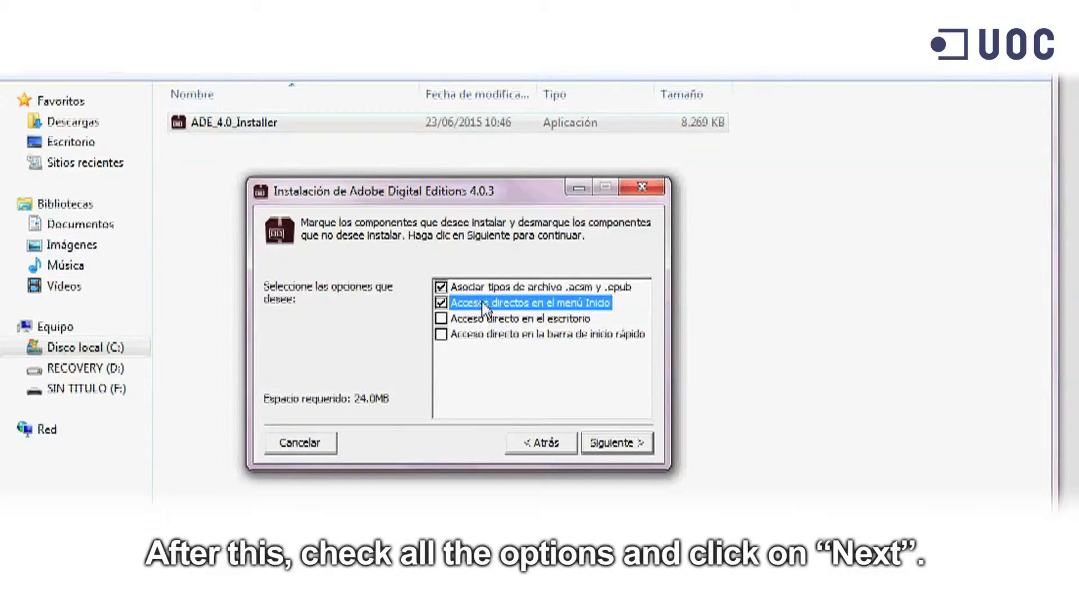
click(440, 318)
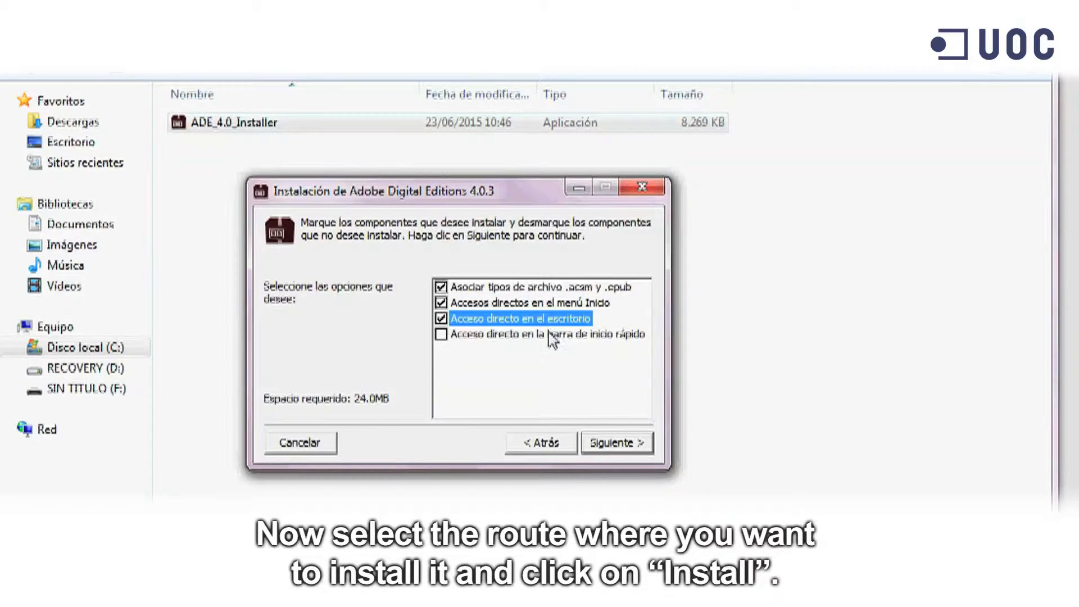
click(440, 333)
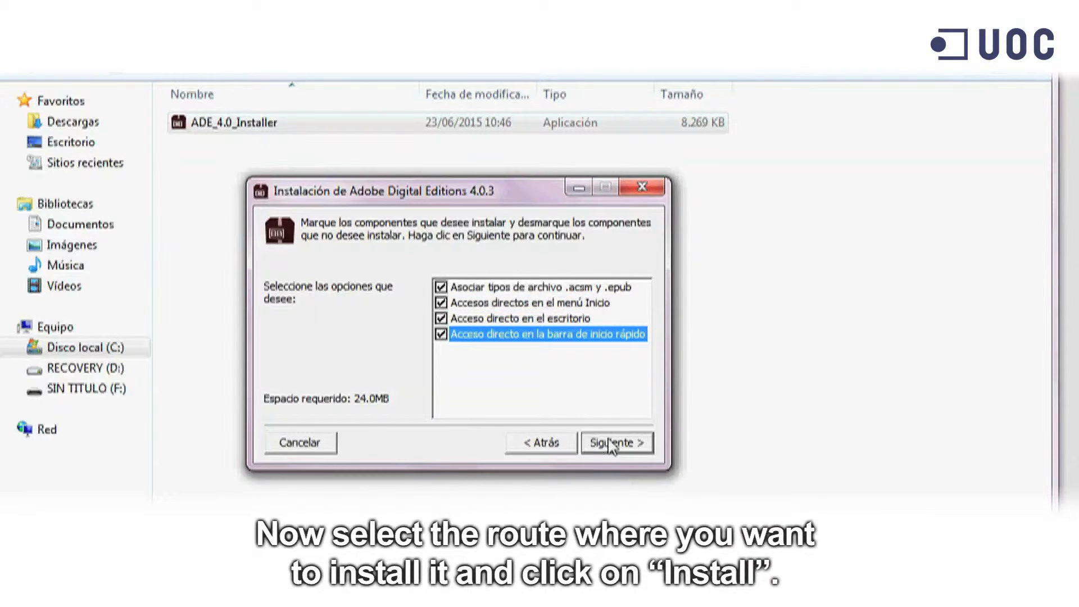
click(615, 443)
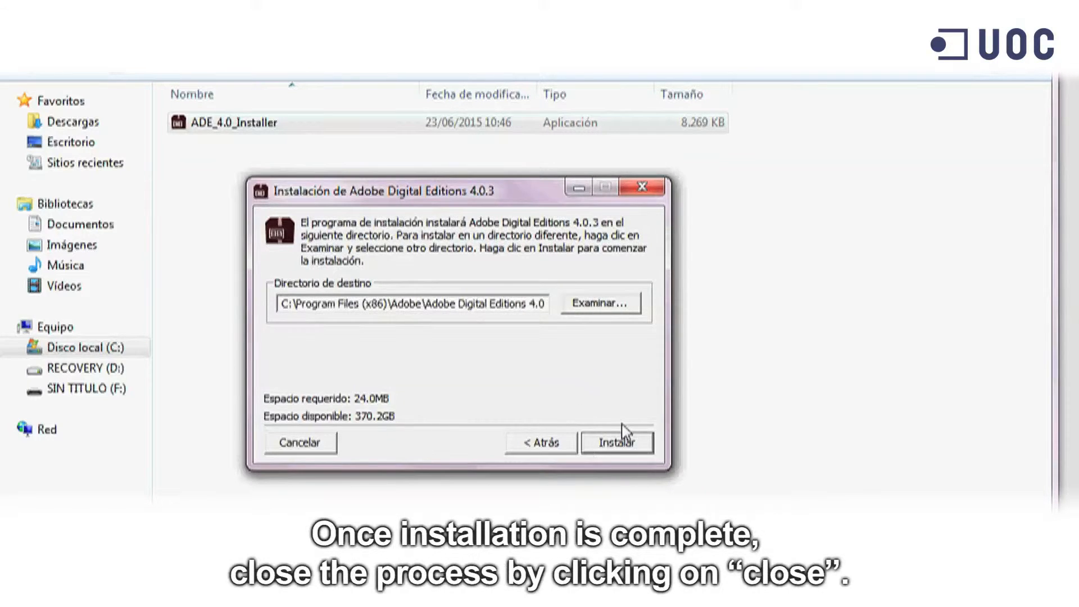
- Install into the default Program Files folder, then start Ayuda > Autorizar equipo
click(617, 443)
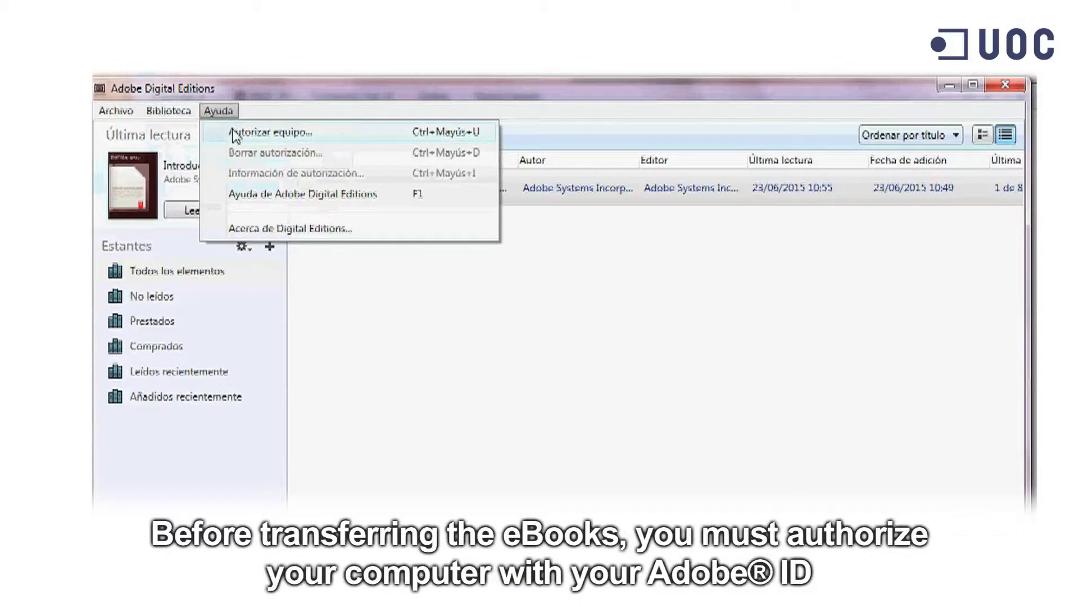
click(274, 131)
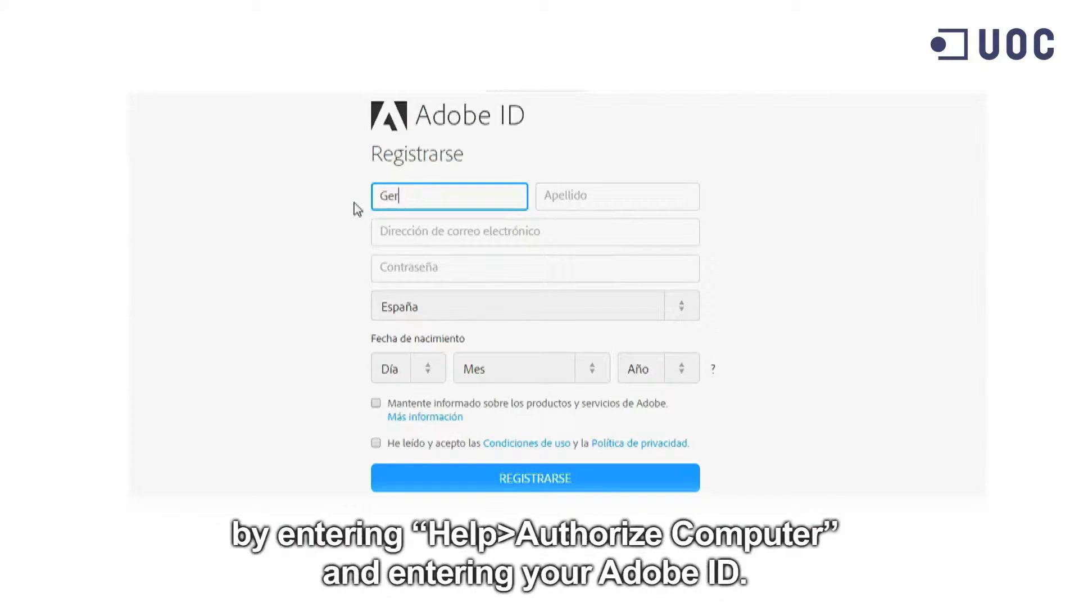
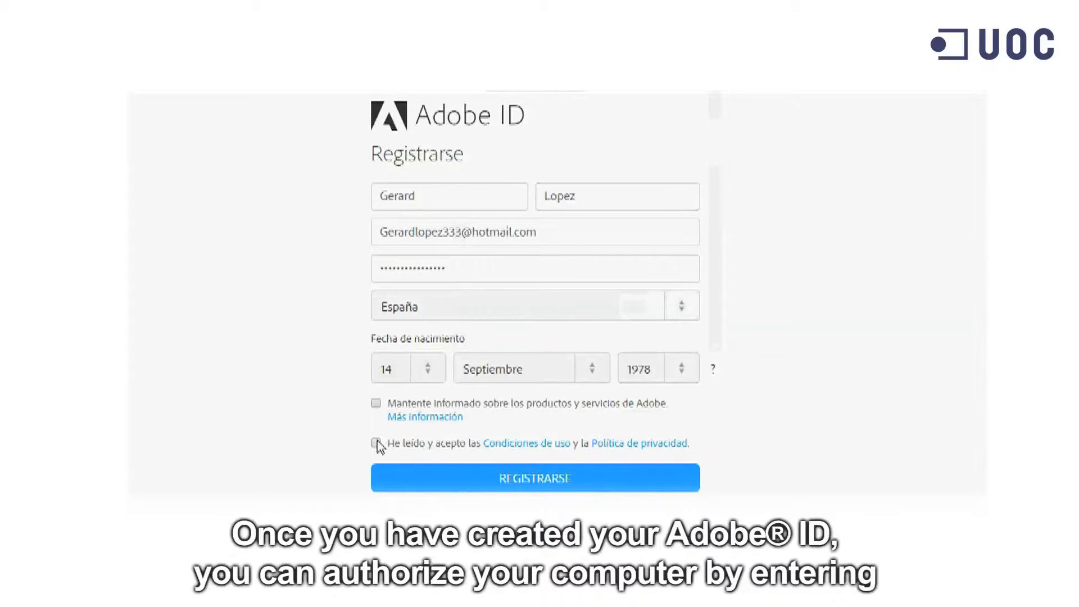
- Fill the Registrarse form, accept the terms of use and submit the new Adobe ID
click(375, 443)
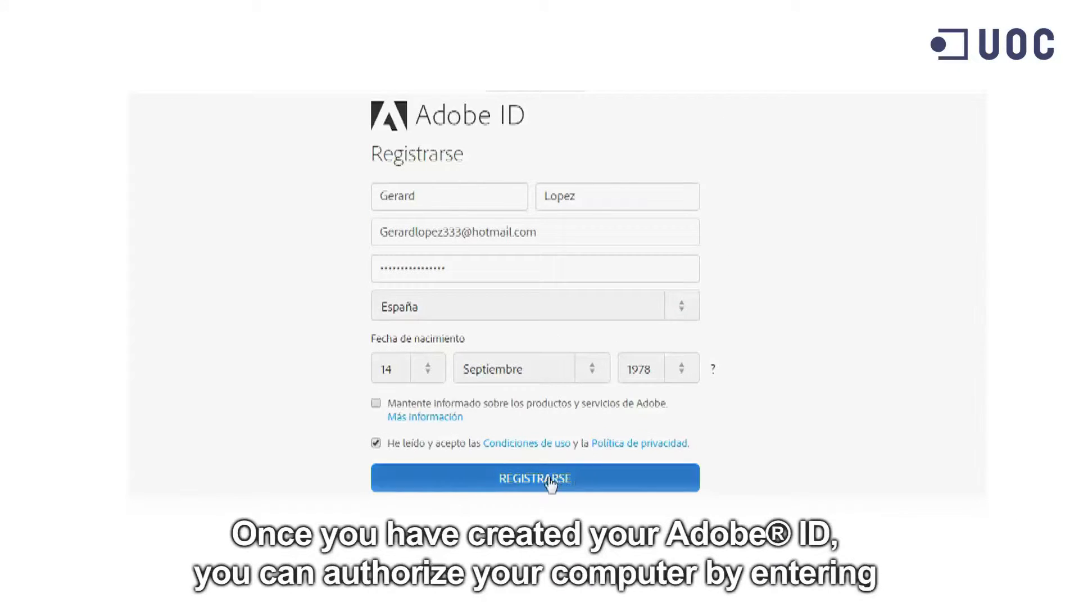
click(535, 478)
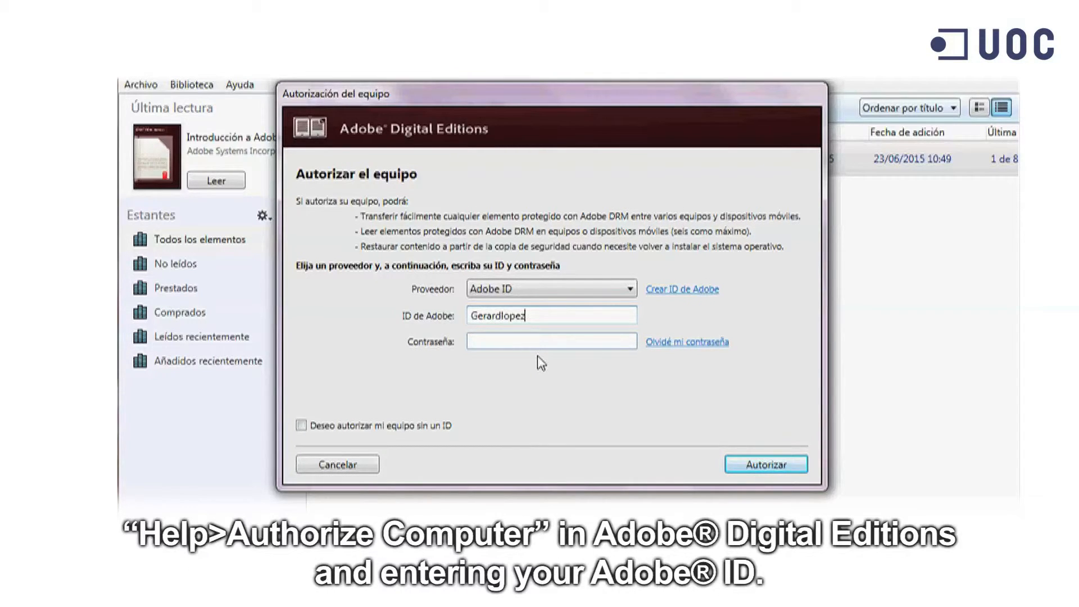
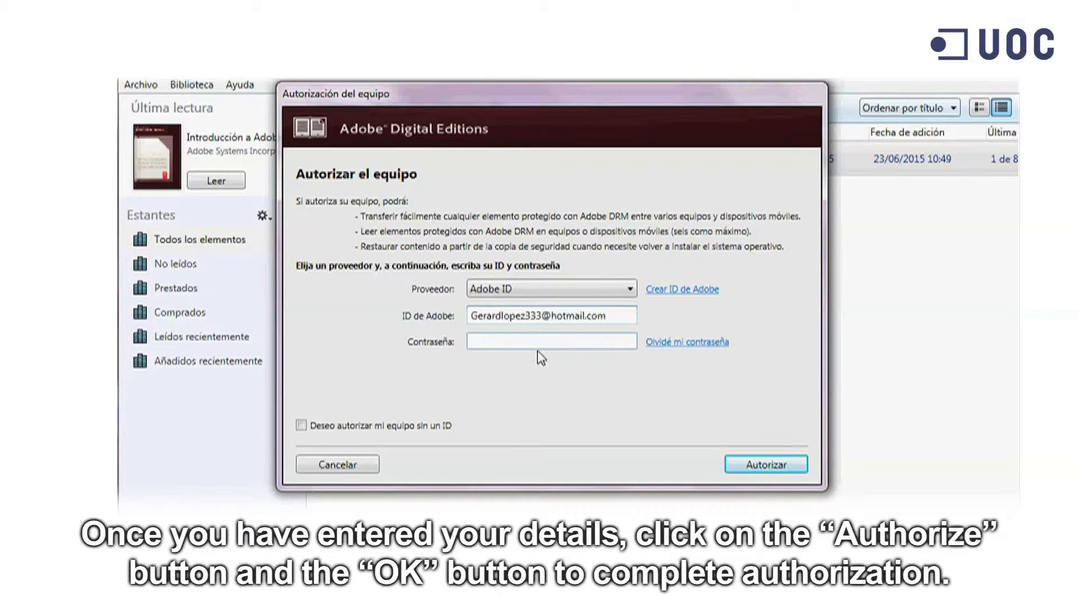
- Enter the hotmail Adobe ID and password and authorize the computer
click(551, 342)
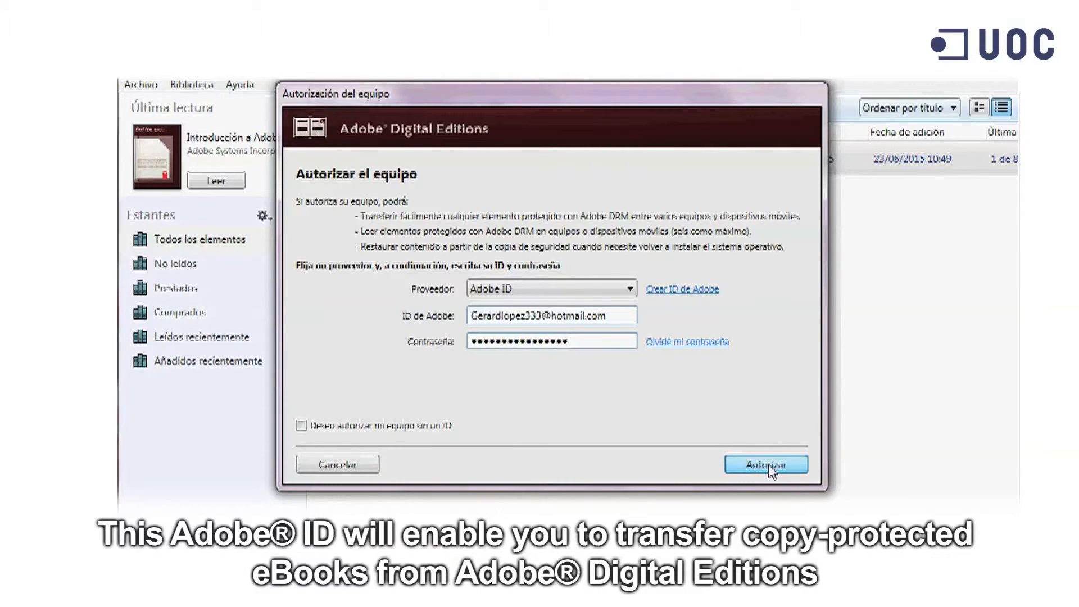
click(765, 464)
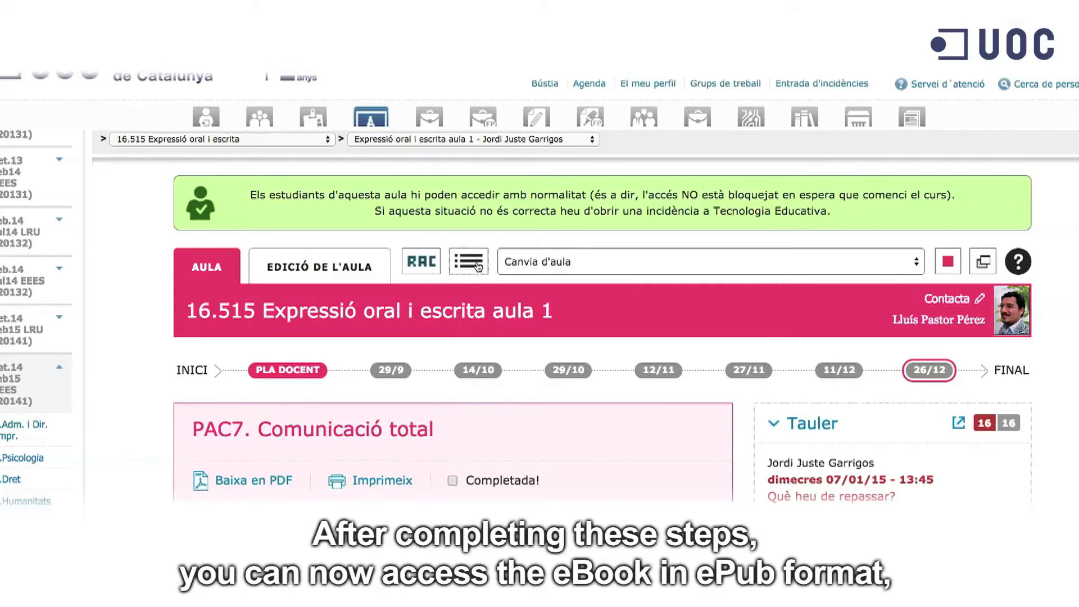
- Return to 'Materials i fonts d'informació' and expand Fonts d'Informació to list the ePub handbook
click(467, 262)
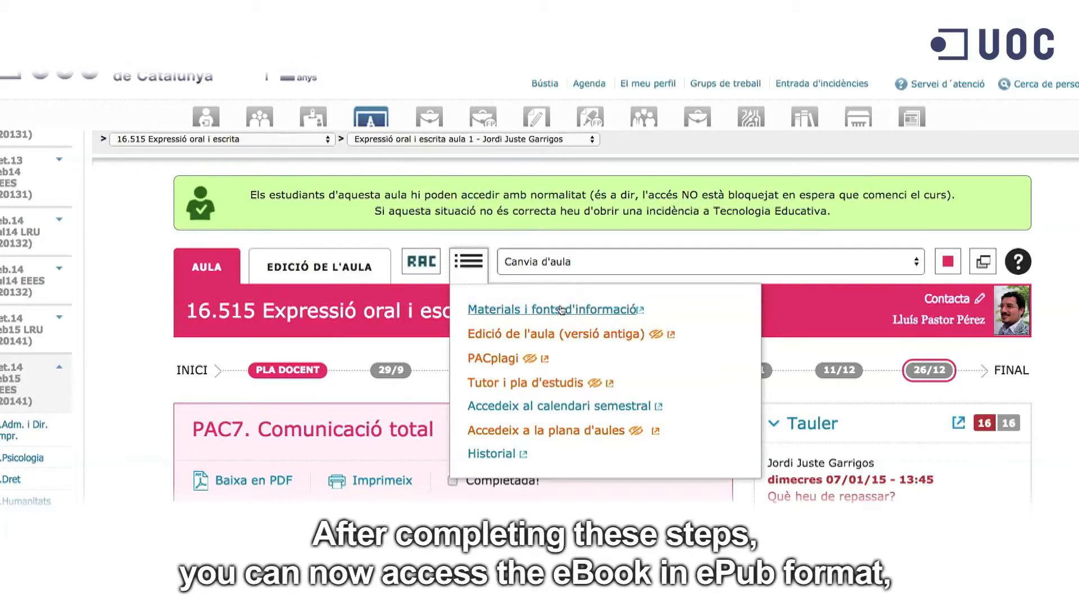
click(554, 308)
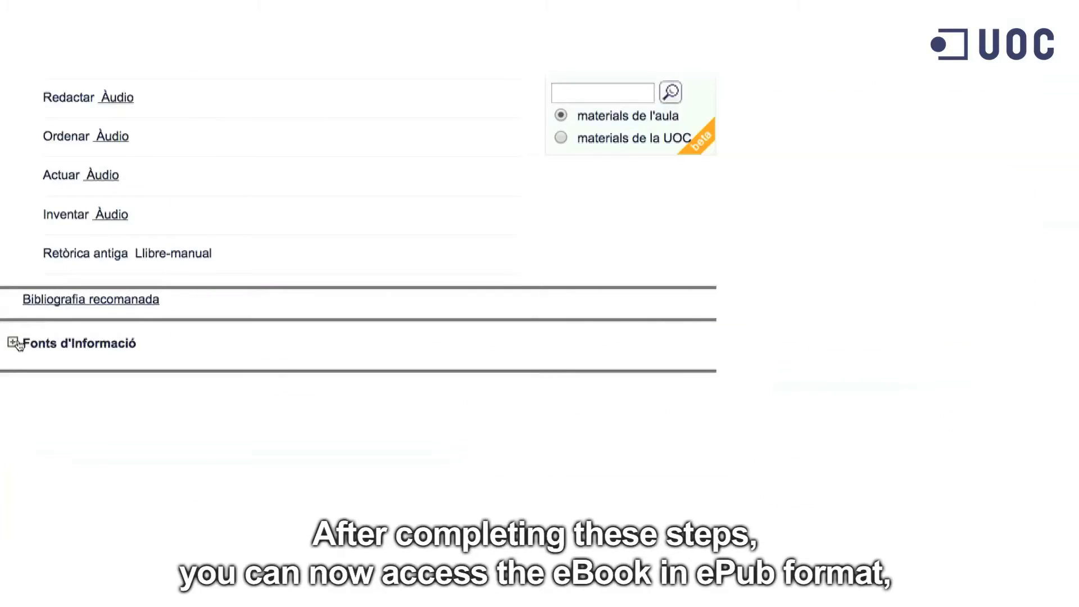
click(13, 342)
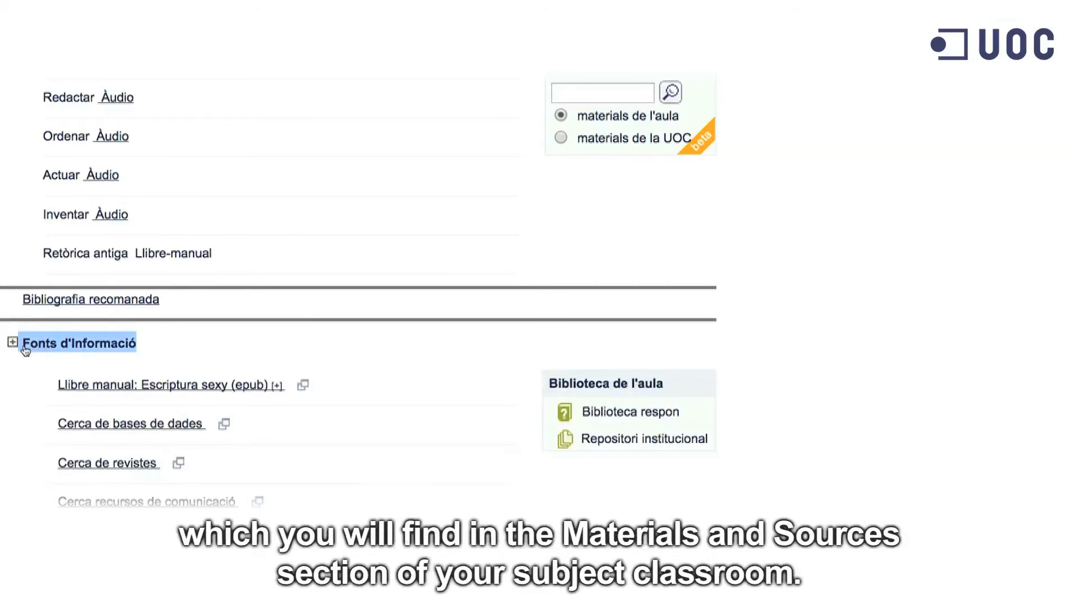